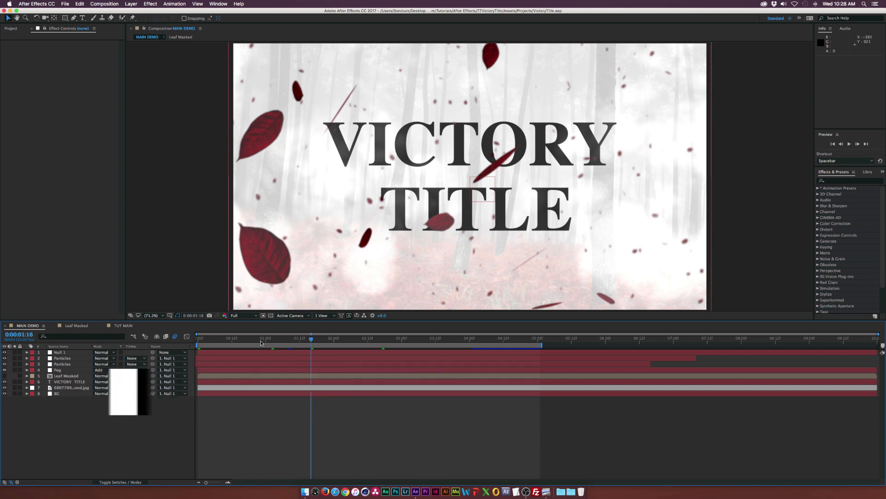
Switch to the TUT MAIN composition and open Red Leaf.jpg in the Footage viewer.
{"action": "left_click", "coordinate": [379, 338]}
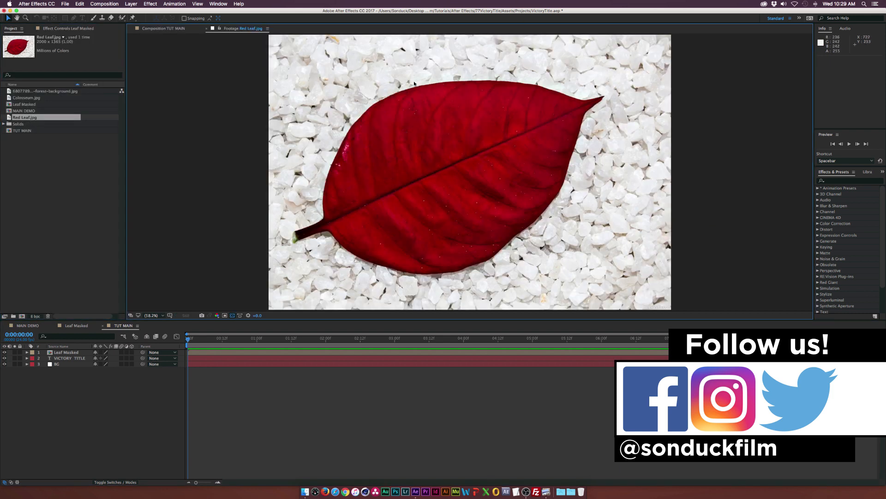
Close the leaf footage and open the Leaf Masked precomp to inspect its mask.
{"action": "left_click", "coordinate": [145, 28]}
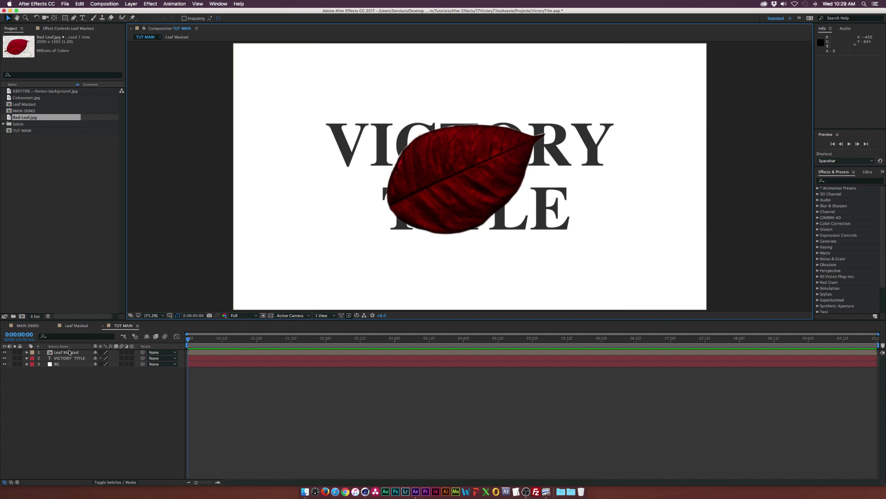
{"action": "left_click", "coordinate": [177, 37]}
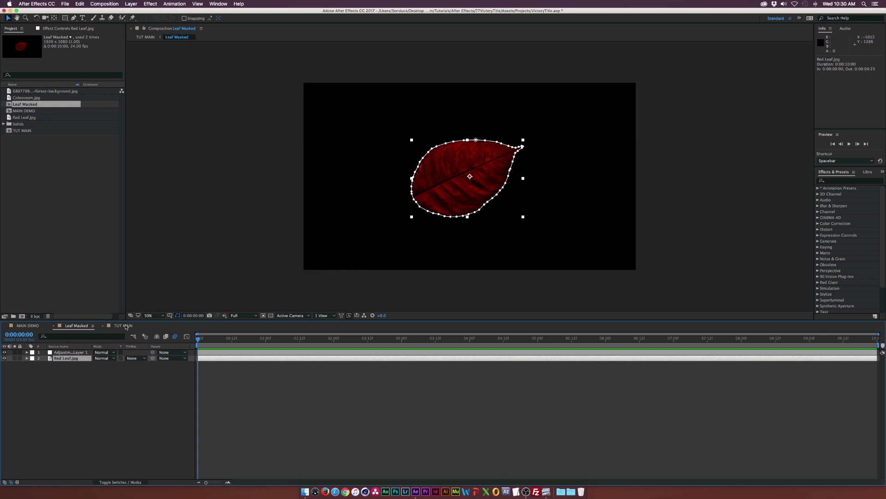
{"action": "mouse_move", "coordinate": [127, 329]}
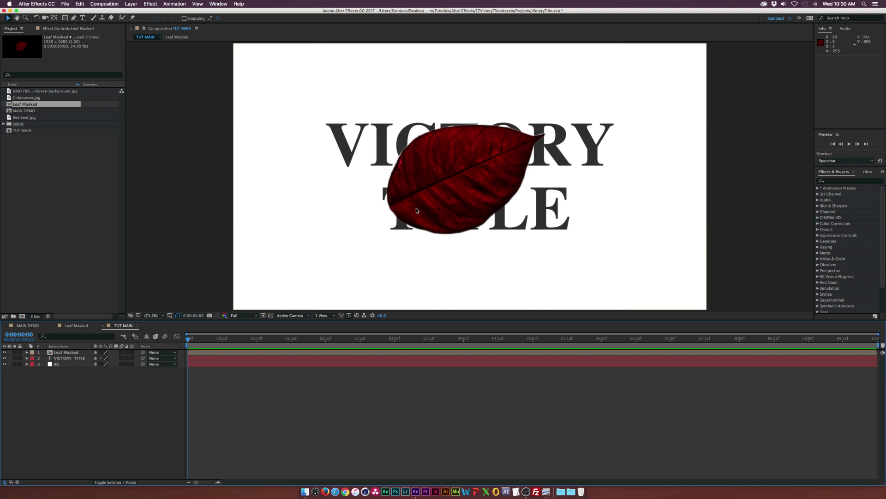
{"action": "mouse_move", "coordinate": [322, 272]}
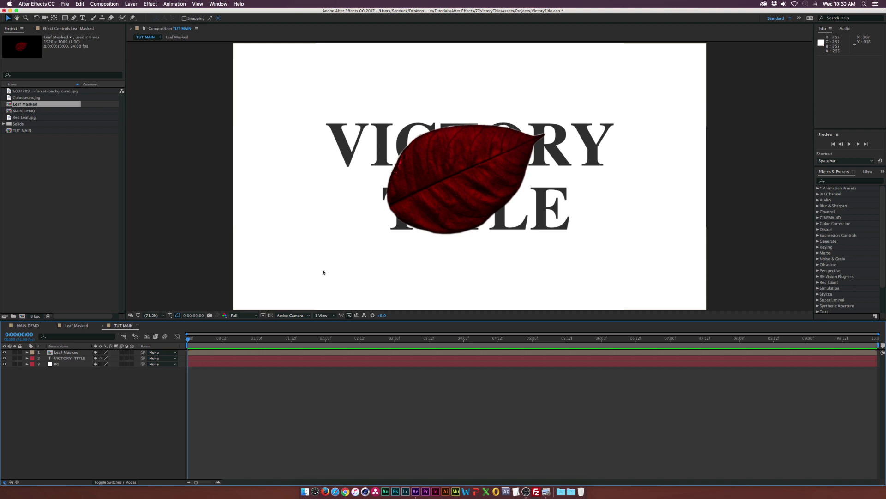
Create a new solid named 'Particles' and apply CC Particle World to it.
{"action": "left_click", "coordinate": [131, 4]}
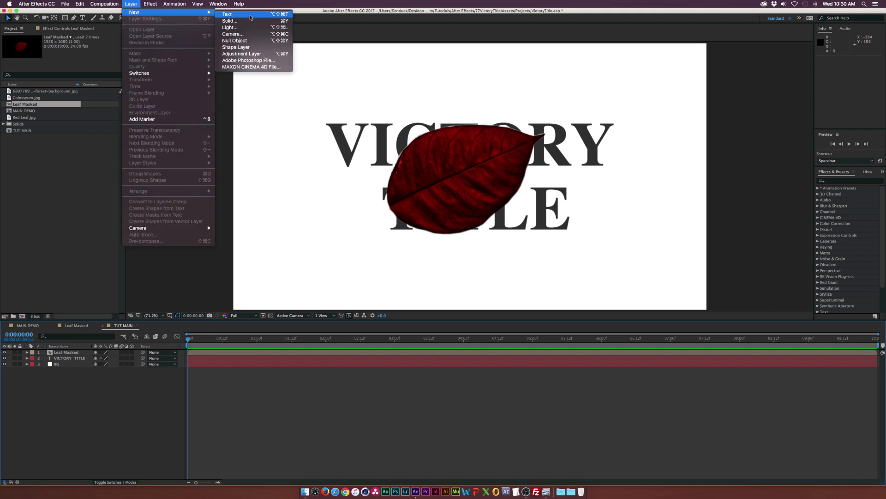
{"action": "left_click", "coordinate": [229, 21]}
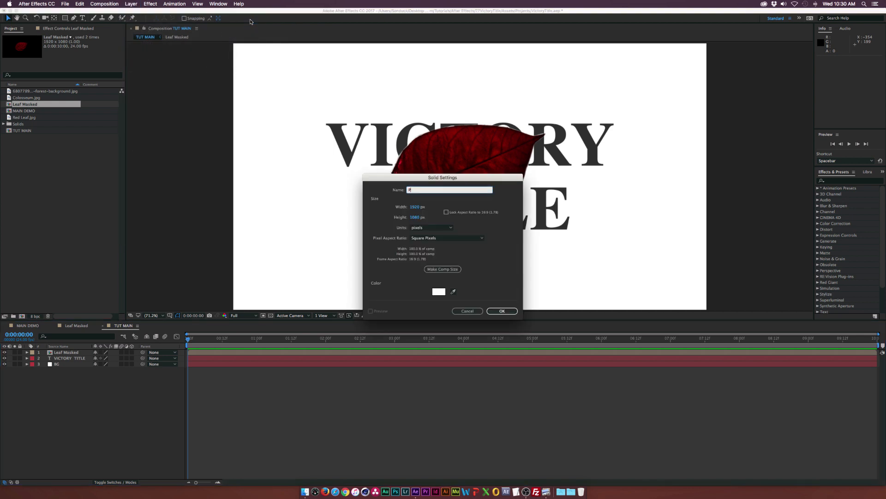
{"action": "type", "text": "Particles"}
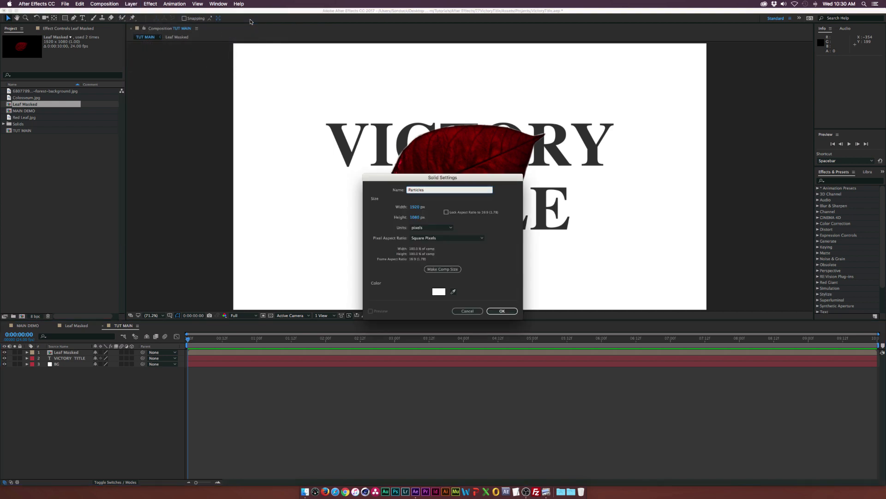
{"action": "left_click", "coordinate": [150, 4]}
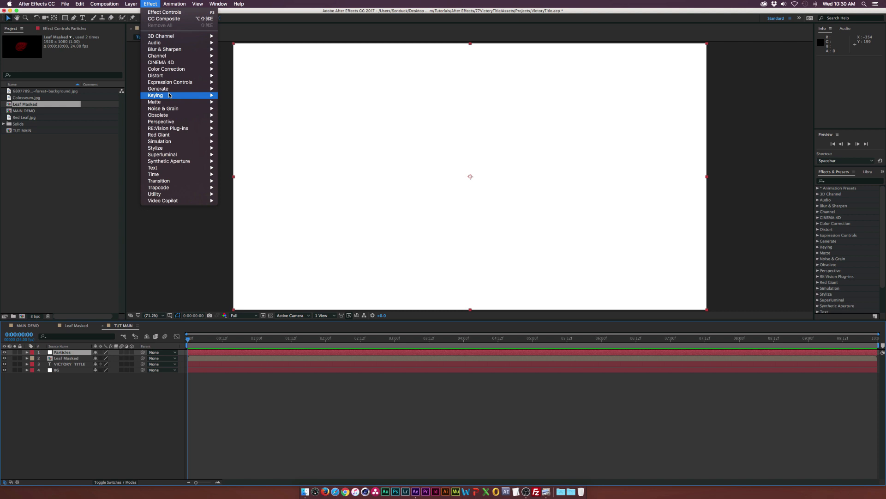
{"action": "mouse_move", "coordinate": [159, 141]}
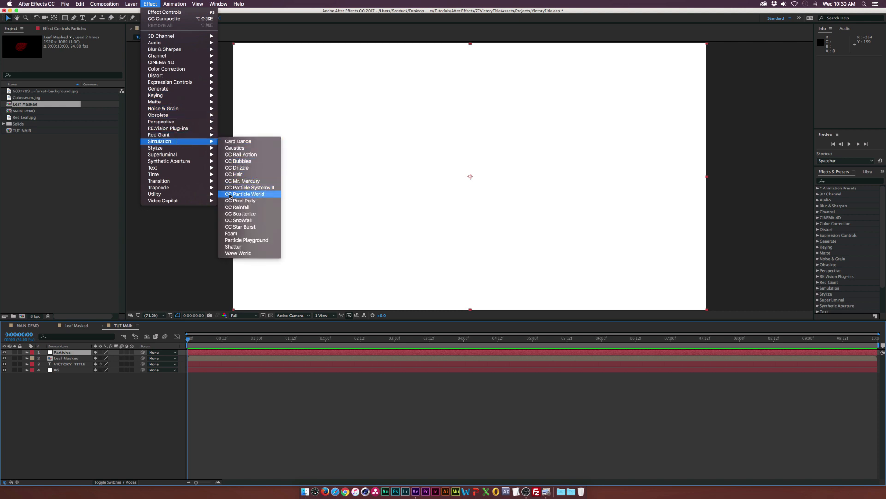
{"action": "left_click", "coordinate": [245, 193]}
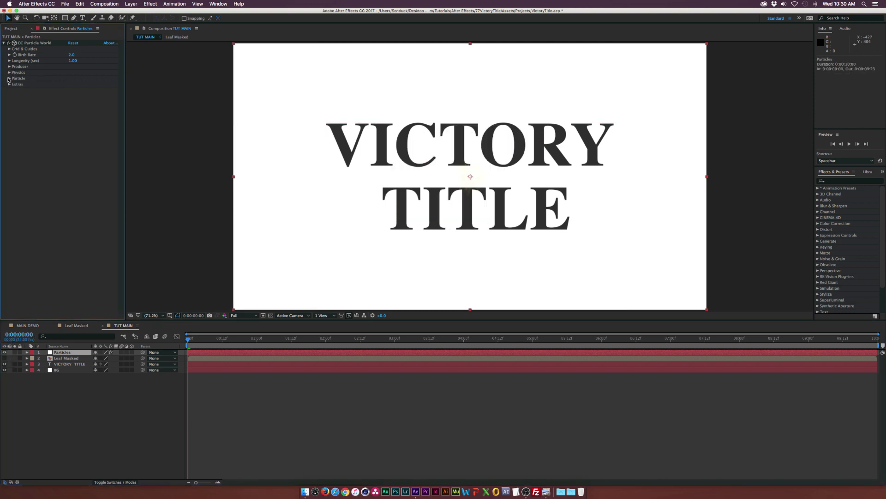
Set Particle Type to Textured QuadPolygon and Texture Layer to 2. Leaf Masked.
{"action": "left_click", "coordinate": [9, 78]}
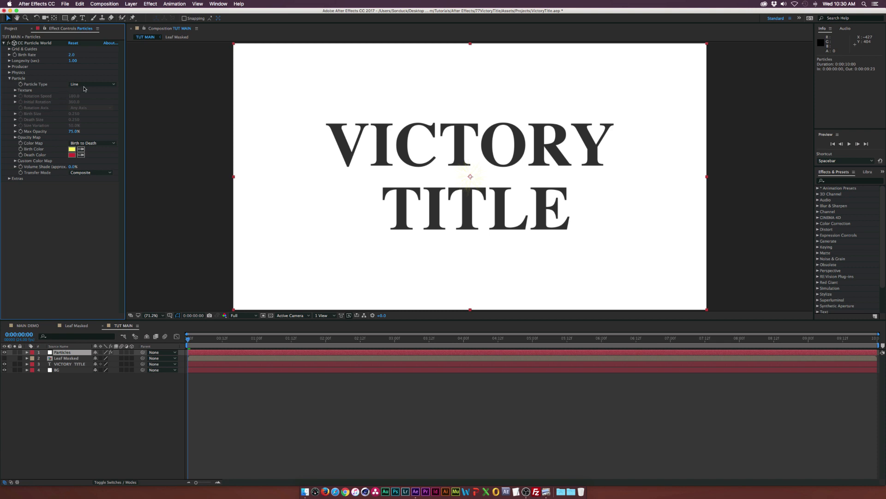
{"action": "left_click", "coordinate": [92, 84]}
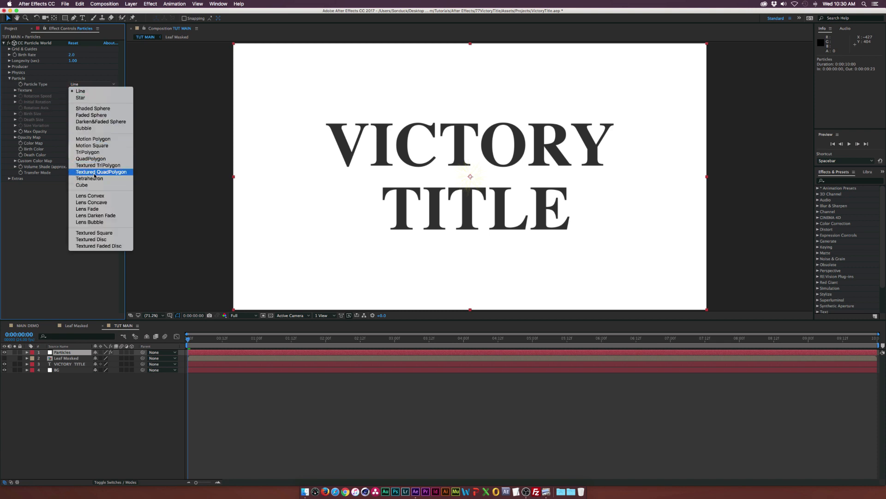
{"action": "left_click", "coordinate": [101, 172]}
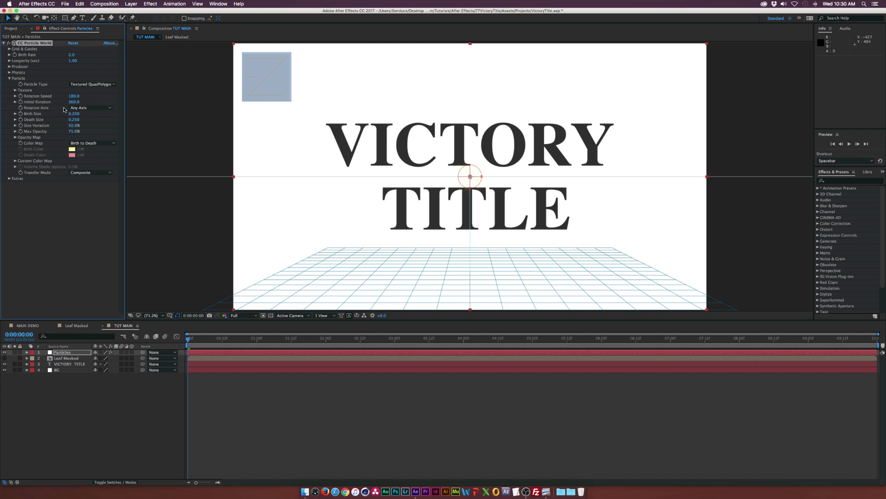
{"action": "left_click", "coordinate": [11, 90]}
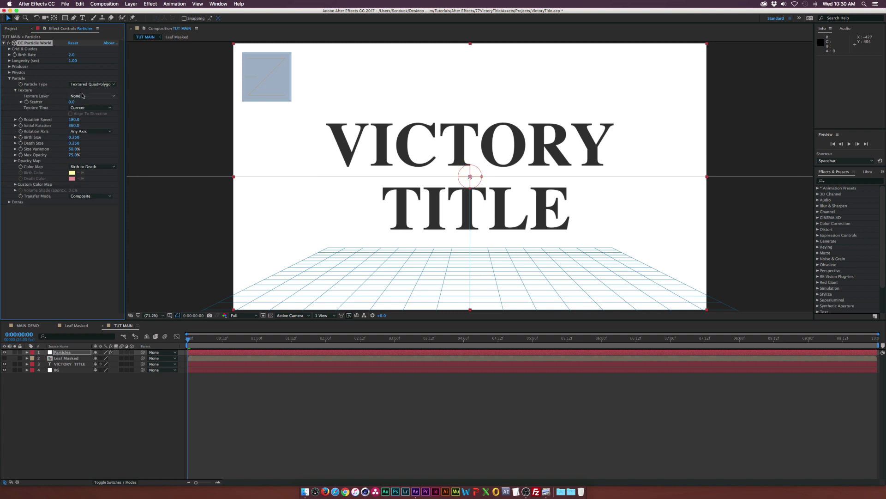
{"action": "left_click", "coordinate": [91, 96]}
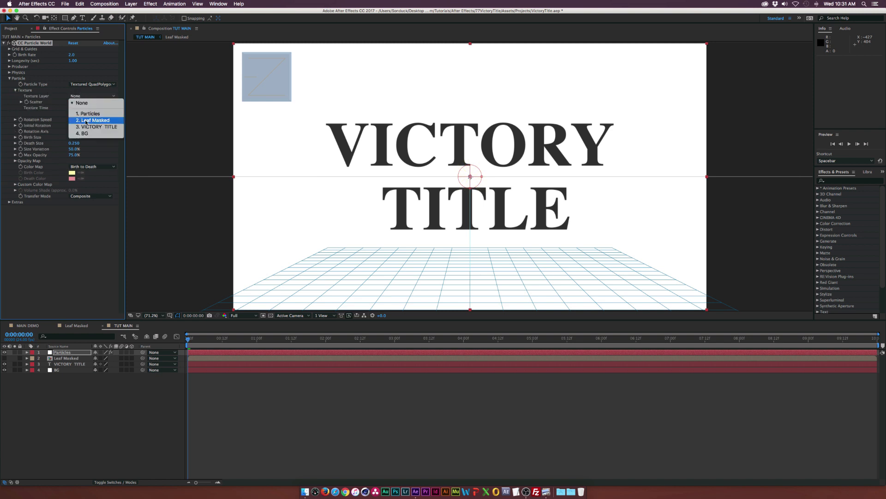
{"action": "left_click", "coordinate": [92, 120]}
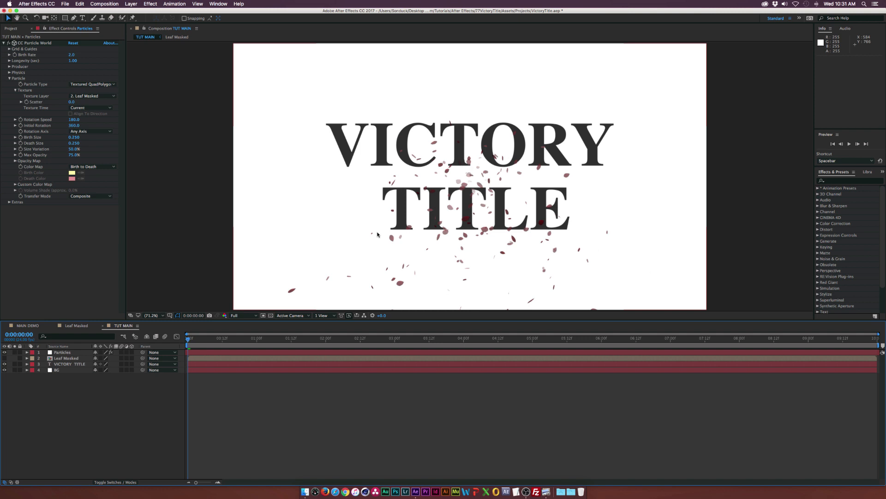
{"action": "mouse_move", "coordinate": [259, 226]}
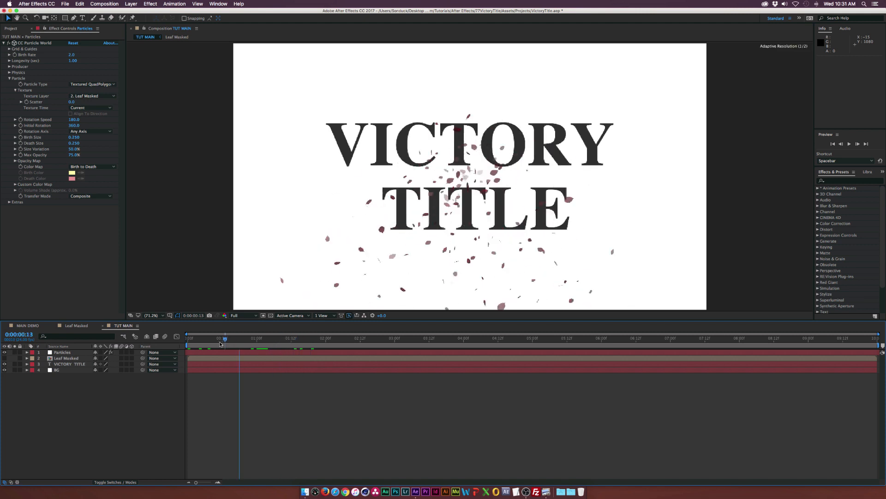
Give leaf particles 14-second longevity, a larger Birth Size and Death Size 1.500.
{"action": "left_click_drag", "start_coordinate": [225, 338], "coordinate": [205, 338]}
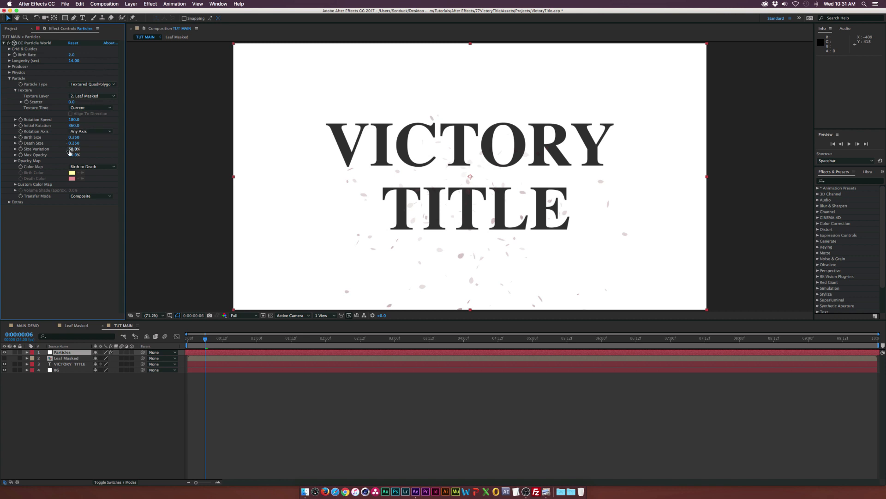
{"action": "left_click_drag", "start_coordinate": [74, 154], "coordinate": [85, 155]}
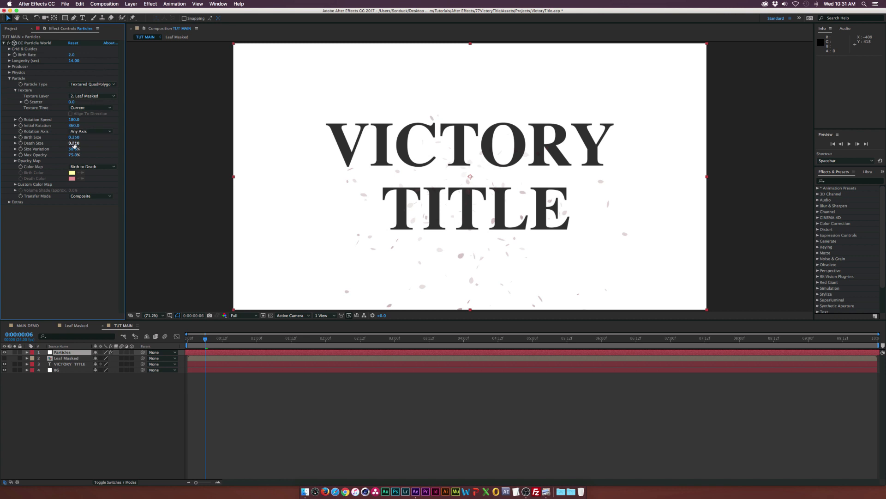
{"action": "left_click", "coordinate": [74, 136]}
{"action": "type", "text": "2.600"}
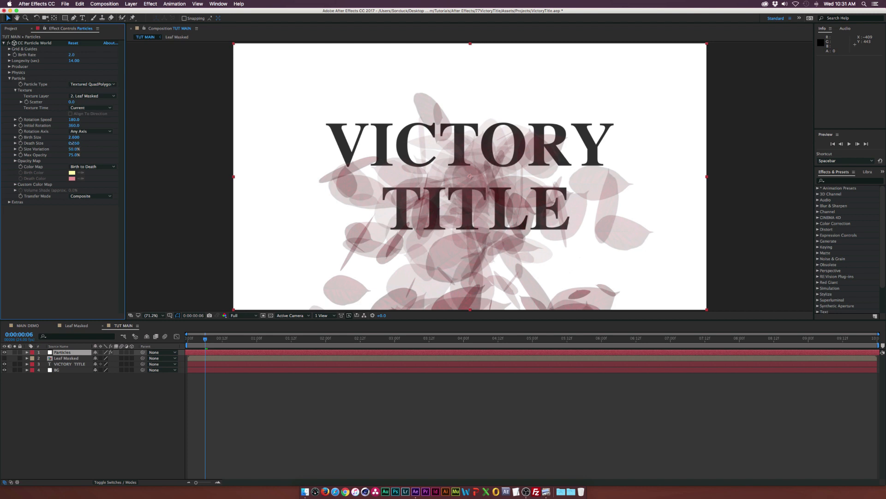
{"action": "type", "text": "1.500"}
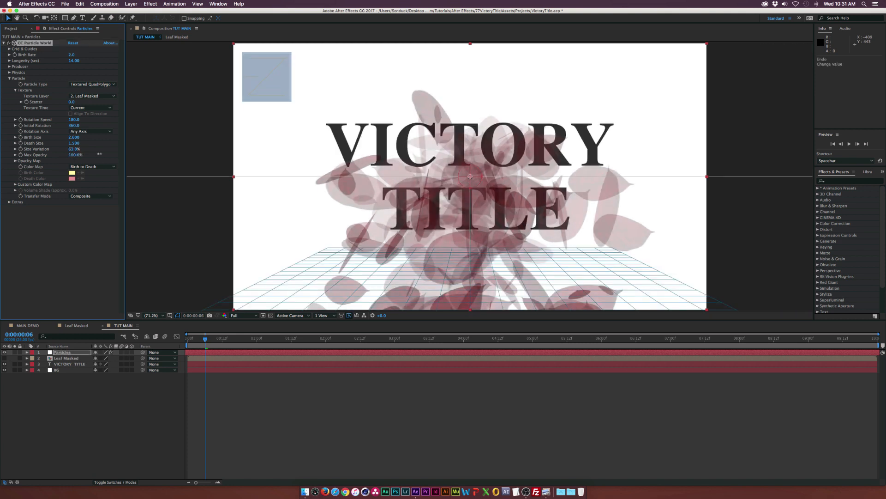
{"action": "left_click", "coordinate": [15, 160]}
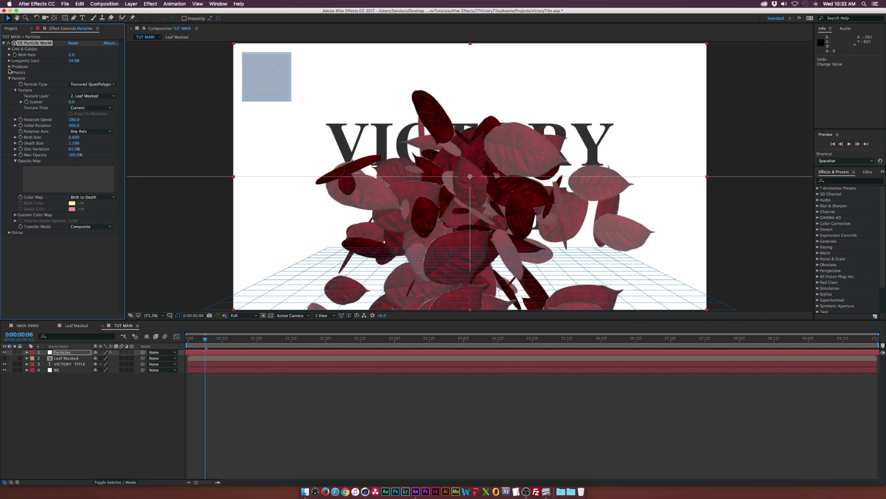
Raise the Producer Position Y to about -1.52 and scrub time to preview the leaves.
{"action": "left_click", "coordinate": [9, 66]}
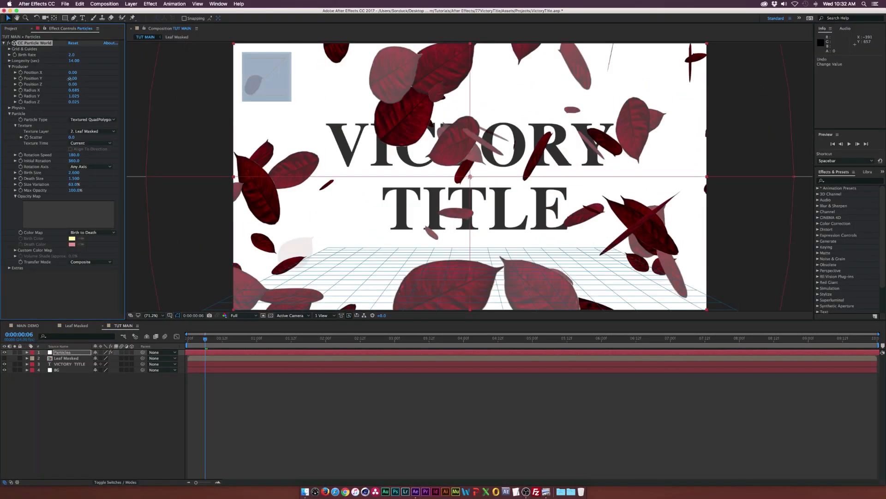
{"action": "left_click_drag", "start_coordinate": [72, 73], "coordinate": [79, 72]}
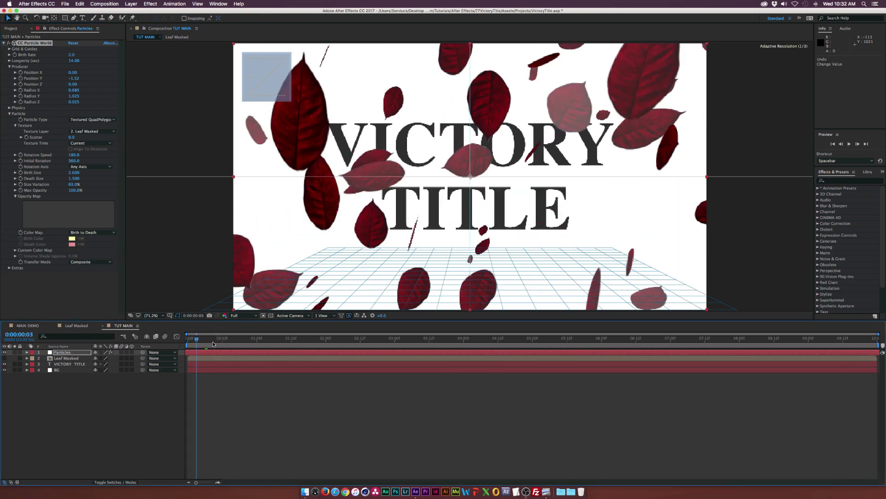
{"action": "left_click", "coordinate": [269, 338]}
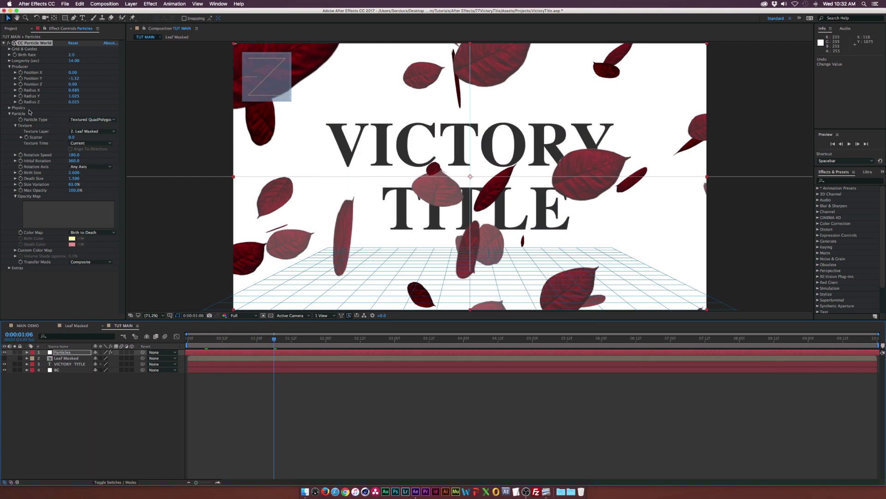
Set the Physics Birth Rate to 0.1 and move the playhead near the start.
{"action": "left_click", "coordinate": [11, 107]}
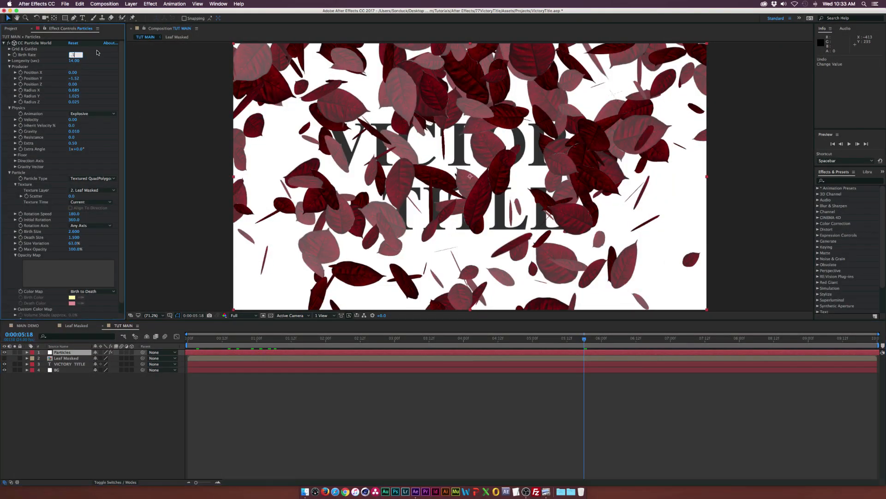
{"action": "type", "text": "0.1"}
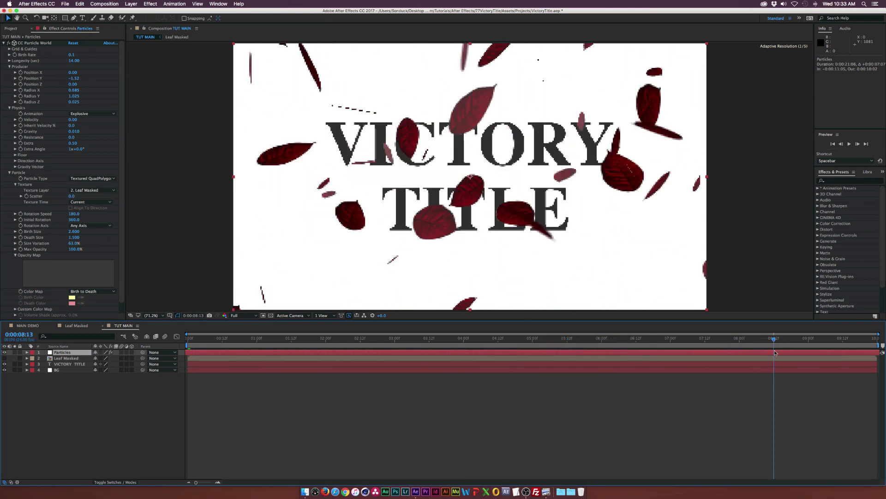
{"action": "left_click", "coordinate": [259, 338]}
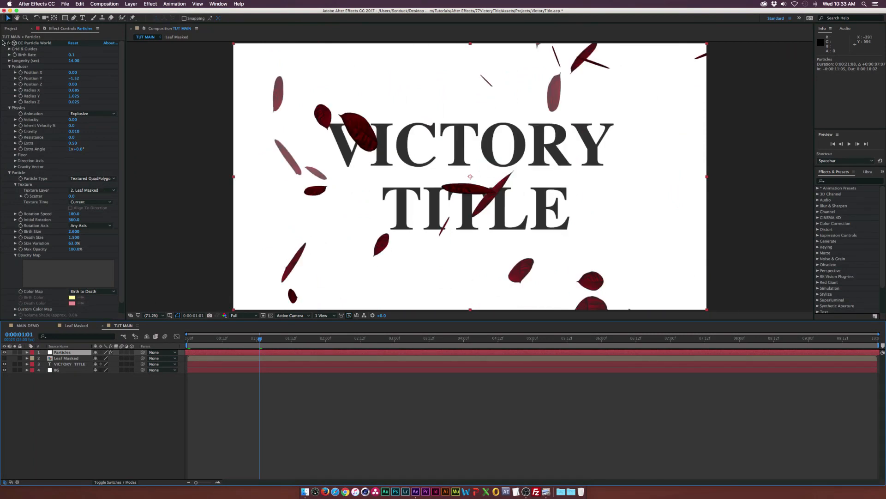
Collapse the effect settings and duplicate the Particles layer.
{"action": "left_click", "coordinate": [4, 42]}
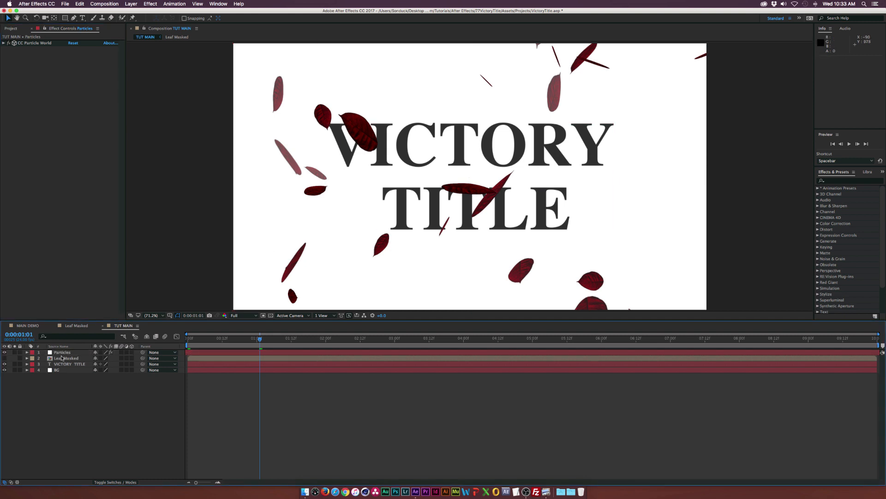
{"action": "left_click", "coordinate": [62, 352]}
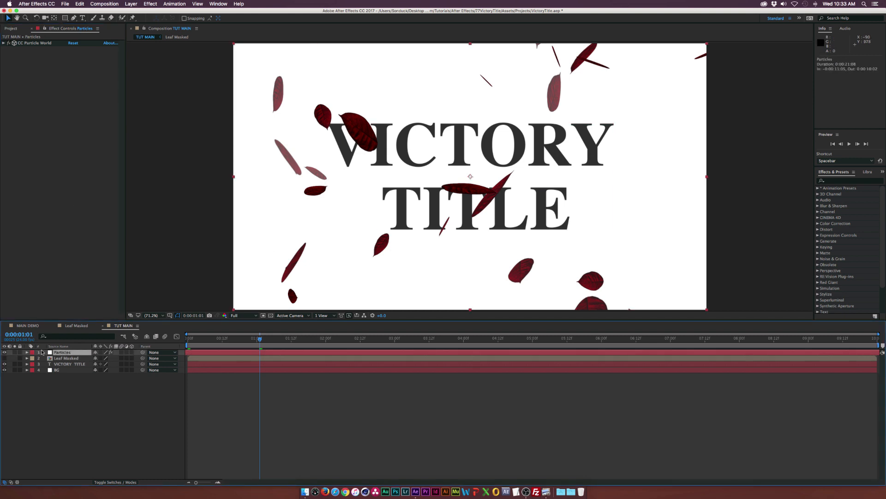
{"action": "left_click", "coordinate": [79, 4]}
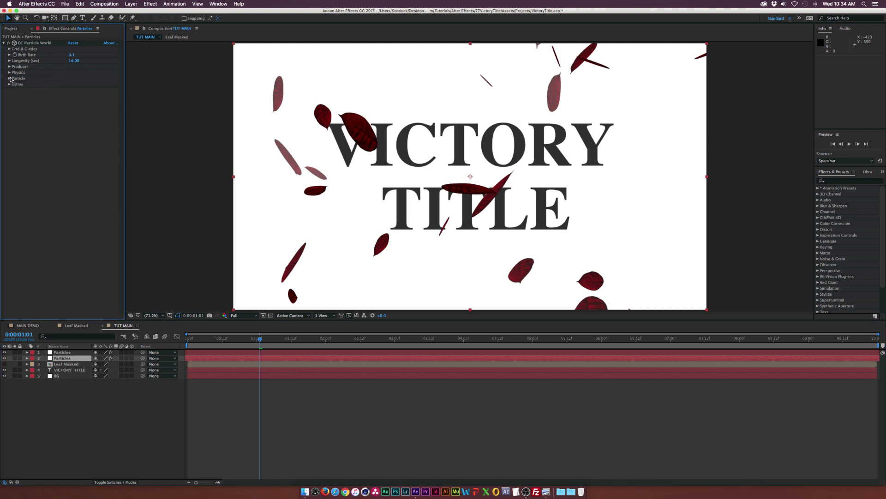
In the copy set Birth Size 0.2, Death Size 0.1, Size Variation 100% and Birth Rate 1.0.
{"action": "left_click", "coordinate": [11, 78]}
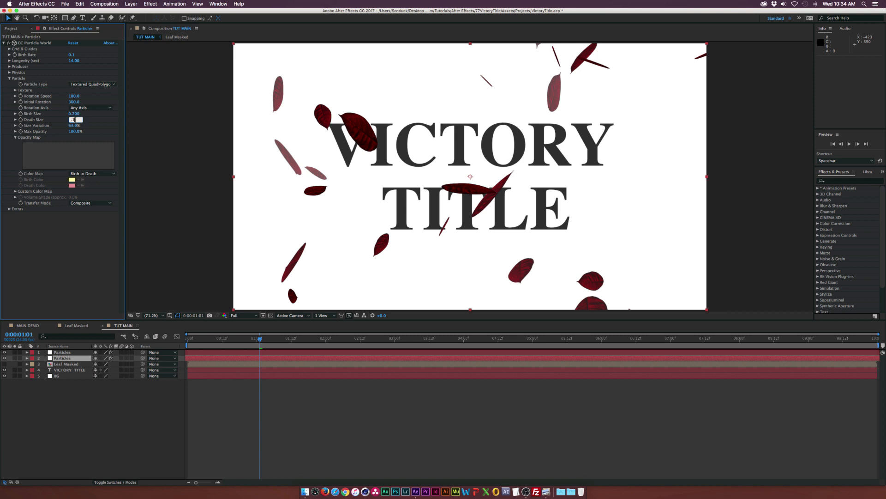
{"action": "left_click", "coordinate": [74, 119]}
{"action": "type", "text": "0.100"}
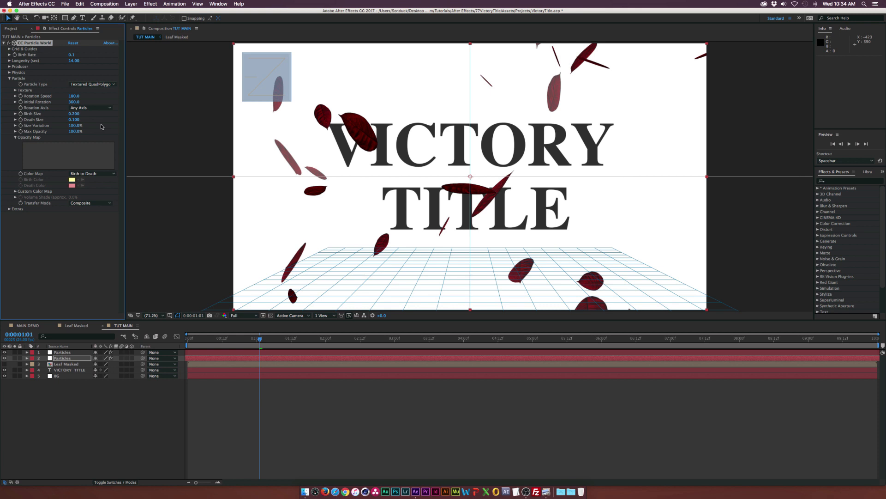
{"action": "double_click", "coordinate": [74, 61]}
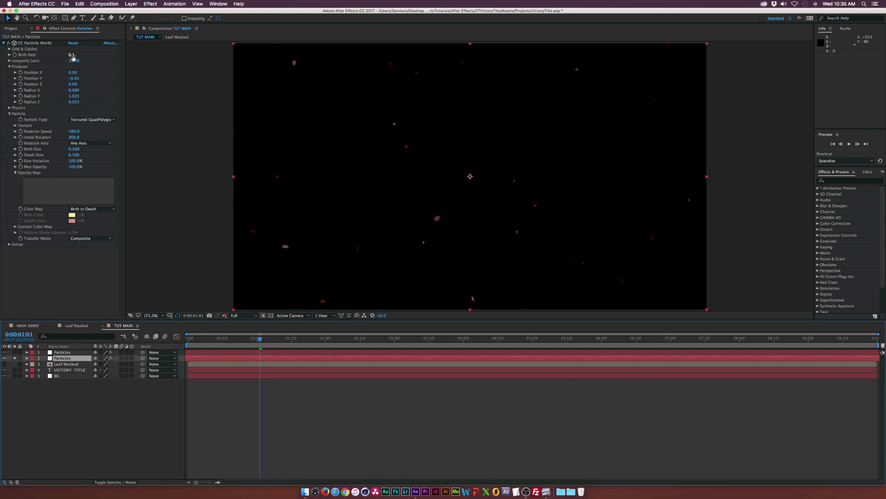
{"action": "type", "text": "1.0"}
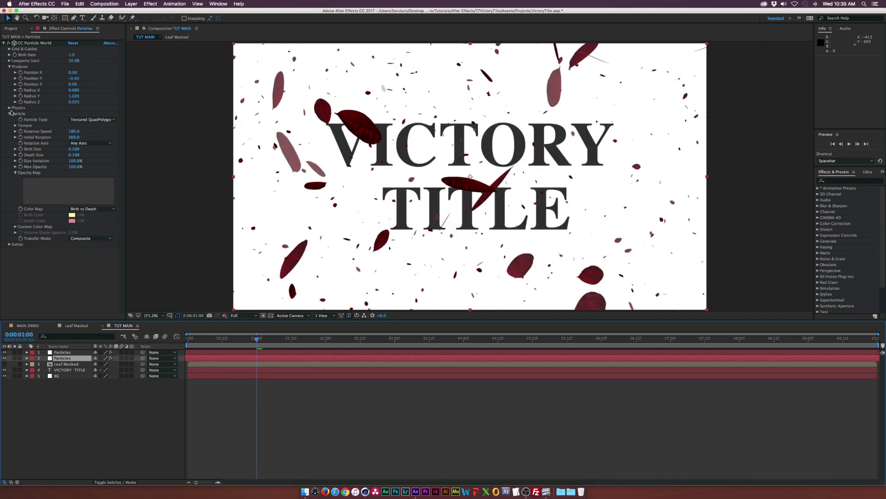
{"action": "left_click", "coordinate": [11, 108]}
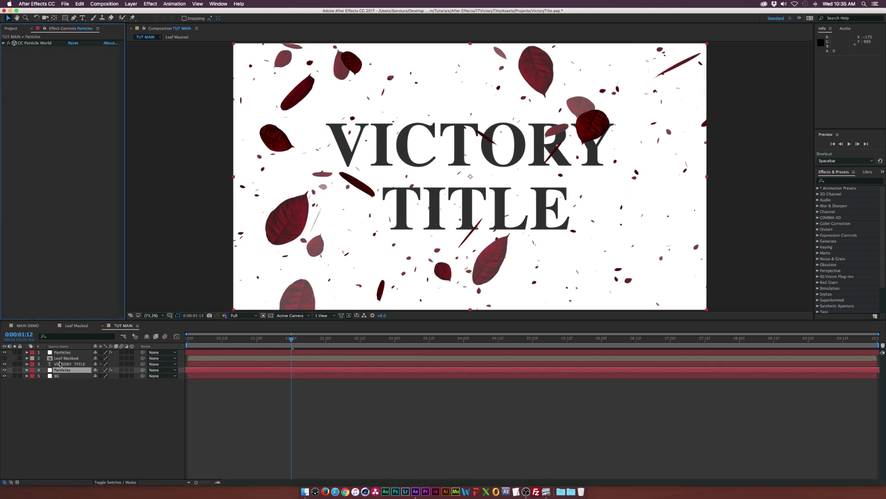
Place the speck layer below VICTORY TITLE and add Gaussian Blur to the top Particles layer.
{"action": "left_click", "coordinate": [149, 4]}
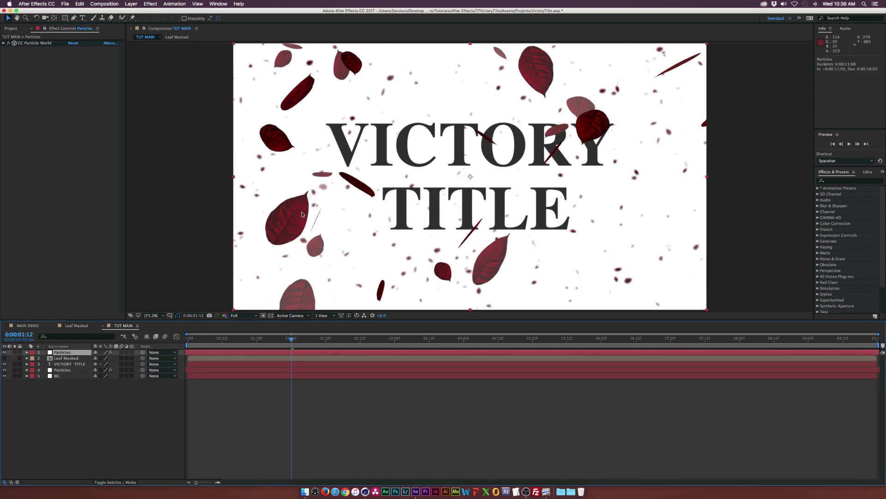
{"action": "mouse_move", "coordinate": [281, 236]}
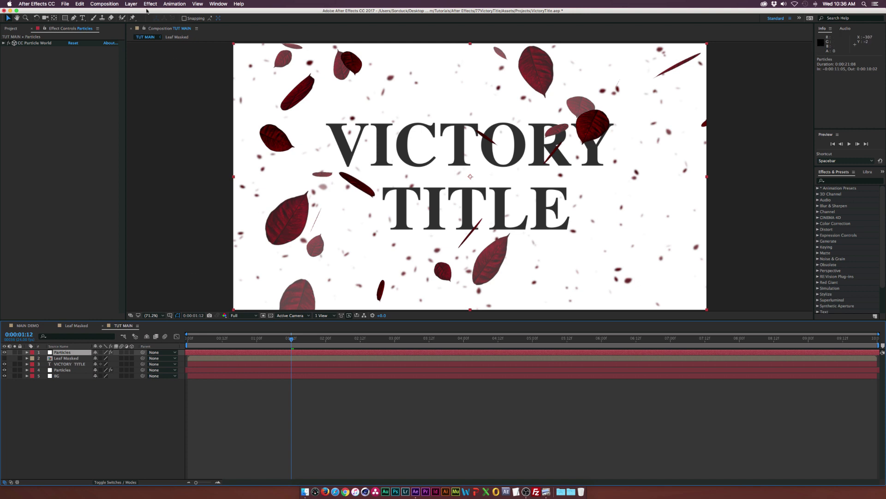
{"action": "left_click", "coordinate": [149, 4]}
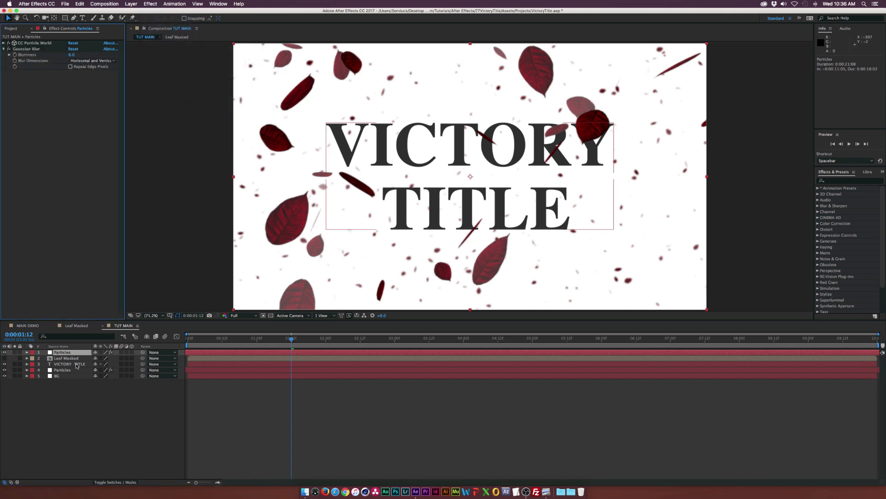
{"action": "left_click", "coordinate": [230, 338]}
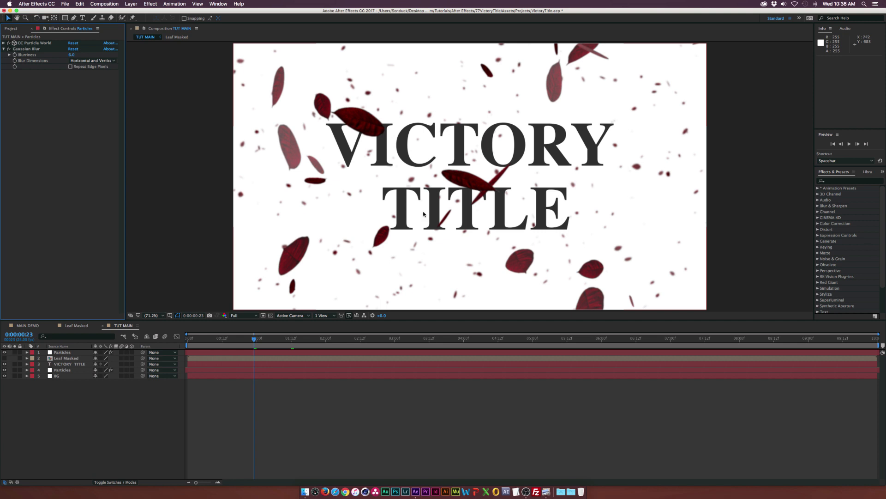
{"action": "mouse_move", "coordinate": [292, 226]}
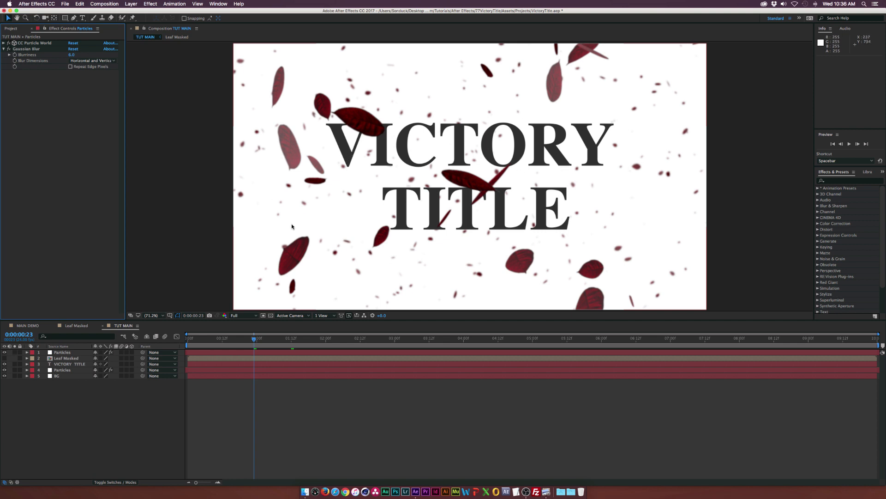
{"action": "mouse_move", "coordinate": [403, 127]}
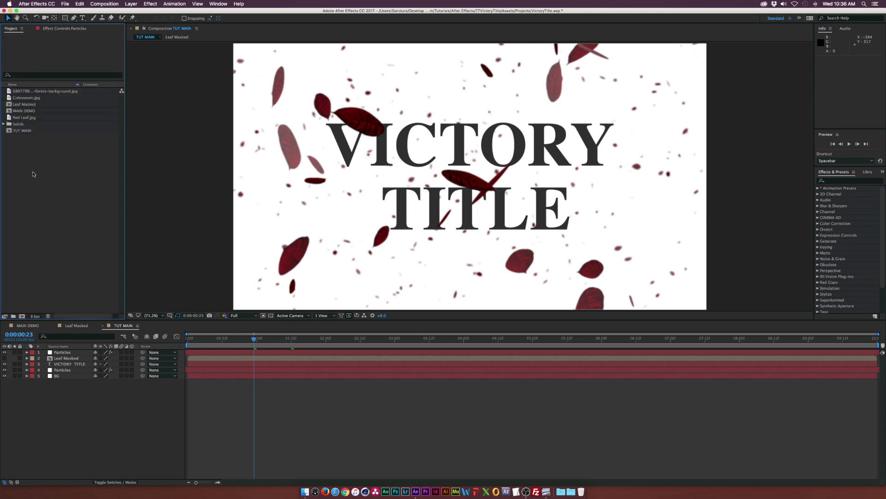
Apply Tritone to the Colosseum background layer with a brown Midtones colour.
{"action": "left_click", "coordinate": [26, 97]}
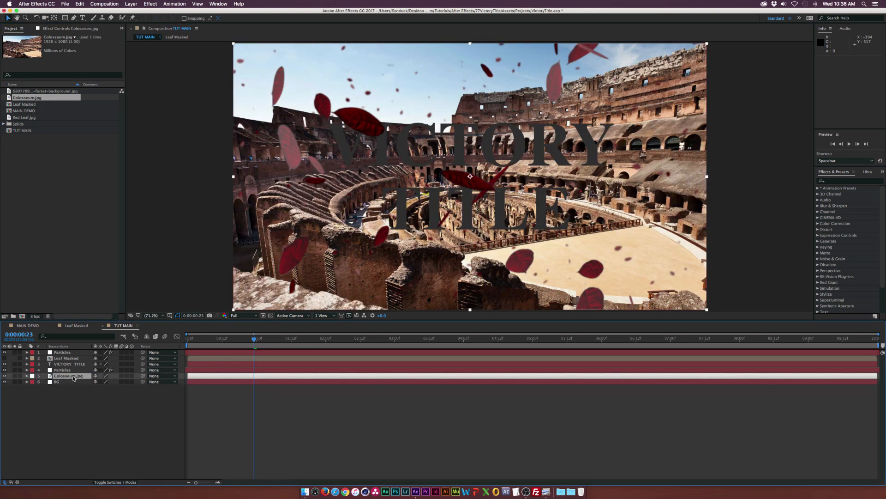
{"action": "left_click", "coordinate": [25, 376]}
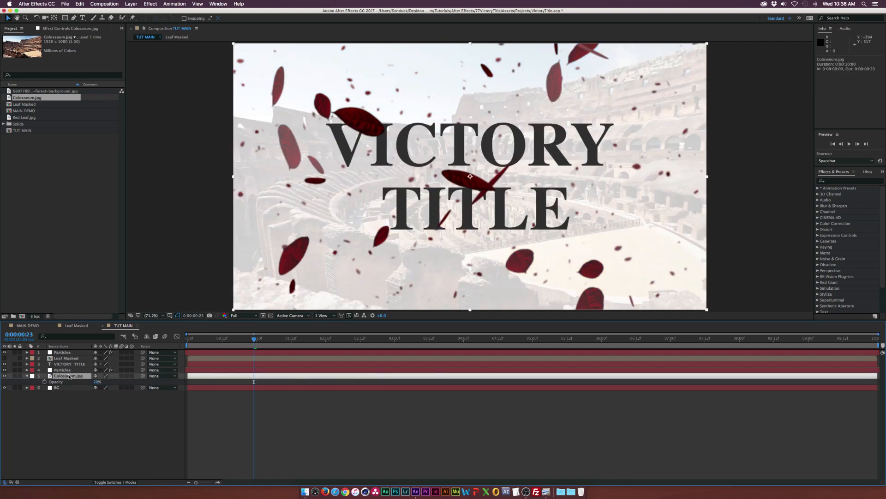
{"action": "left_click", "coordinate": [150, 4]}
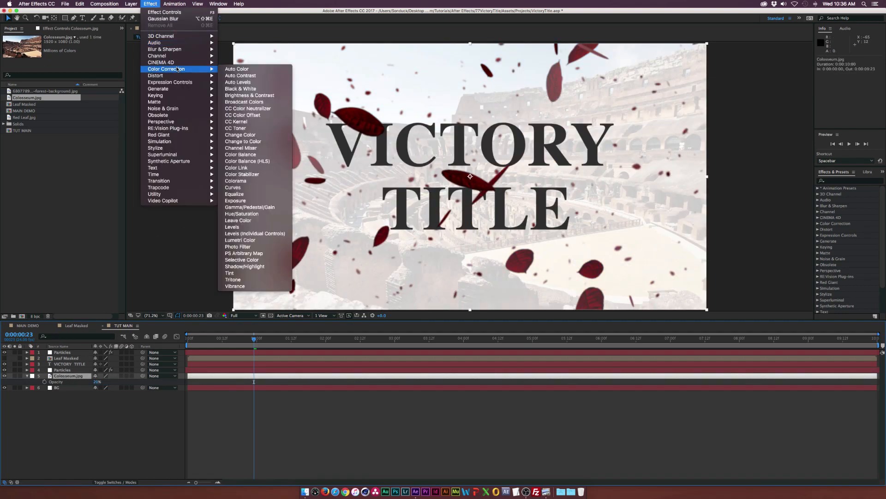
{"action": "left_click", "coordinate": [232, 279]}
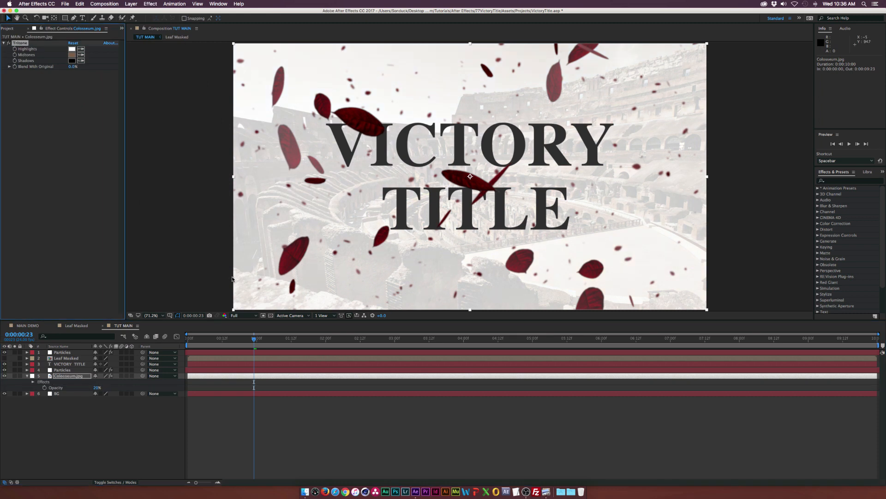
{"action": "left_click", "coordinate": [72, 54]}
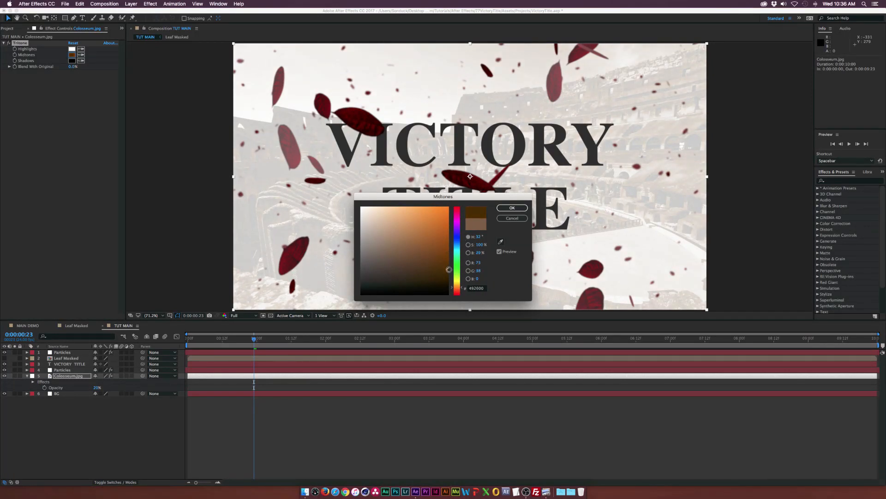
{"action": "left_click", "coordinate": [511, 207]}
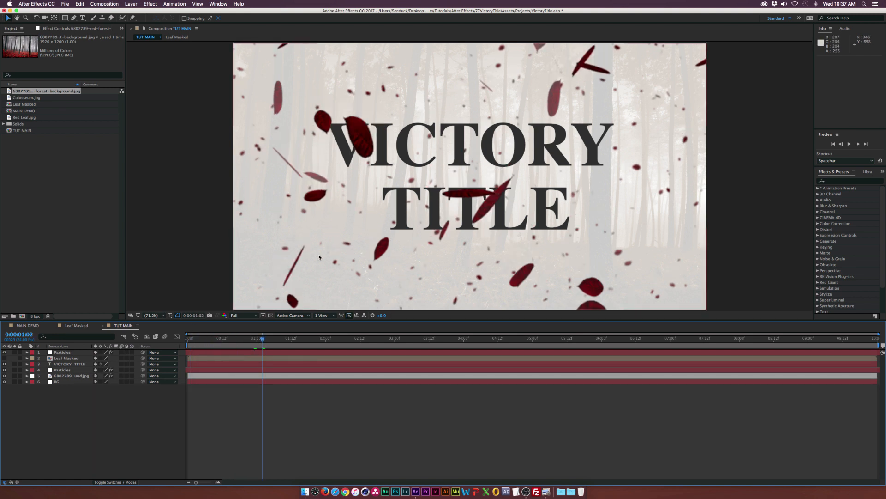
{"action": "mouse_move", "coordinate": [110, 434]}
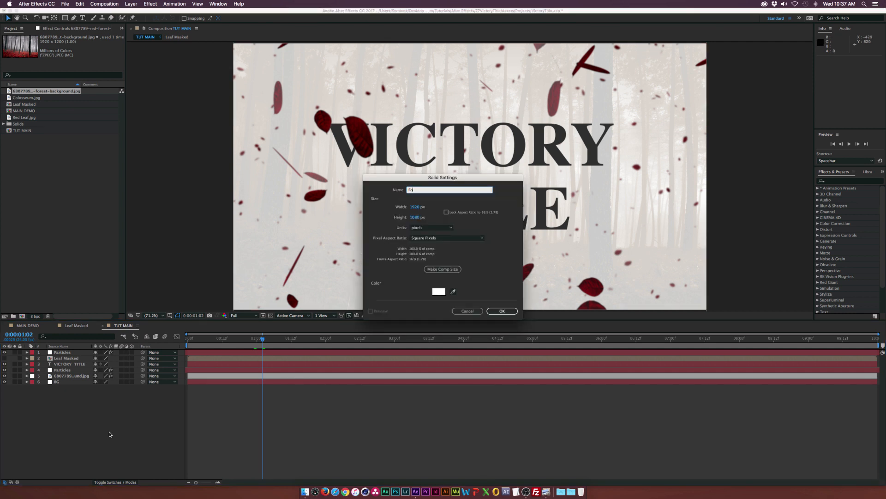
Create a white Fog solid with high-contrast Dynamic Progressive Fractal Noise at a larger scale.
{"action": "left_click", "coordinate": [501, 311]}
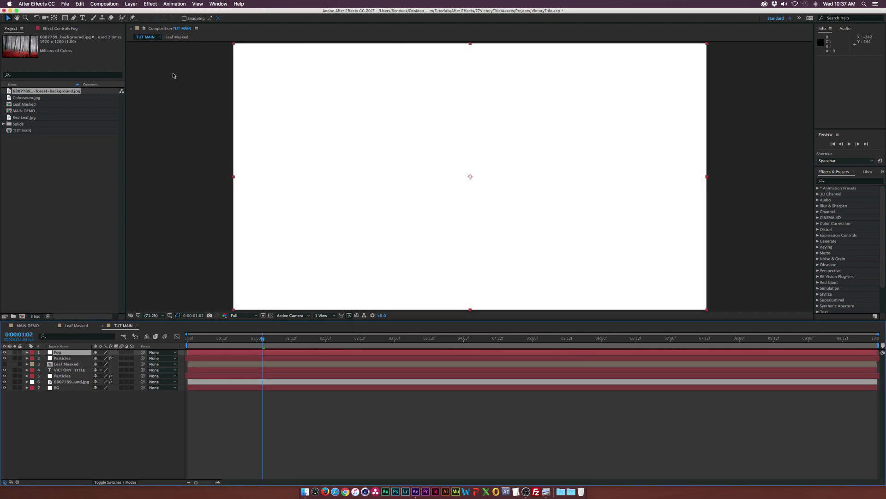
{"action": "left_click", "coordinate": [150, 5]}
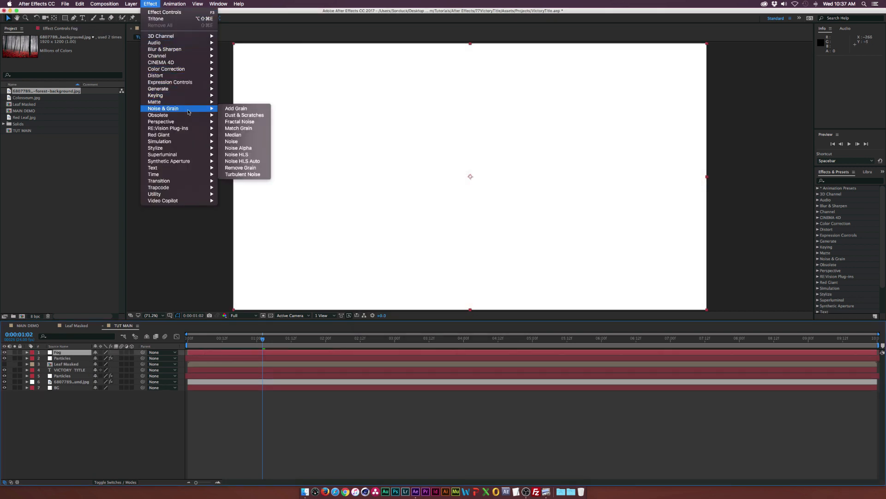
{"action": "mouse_move", "coordinate": [238, 124]}
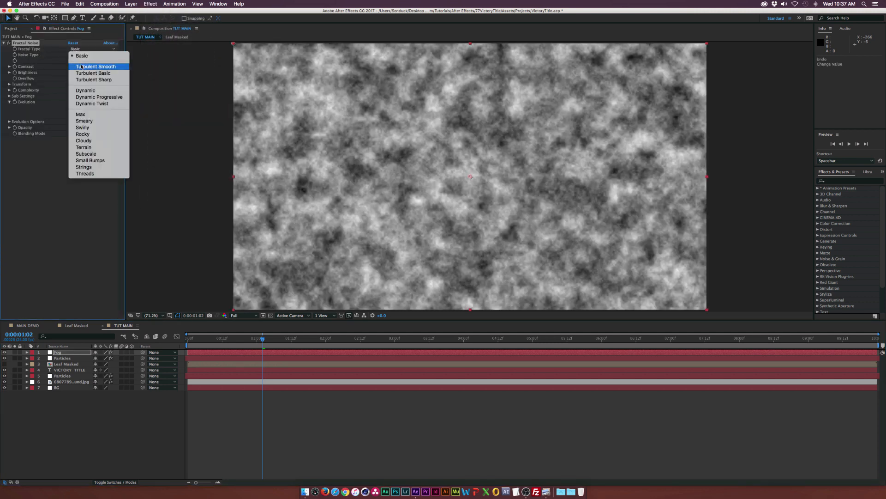
{"action": "left_click", "coordinate": [99, 97]}
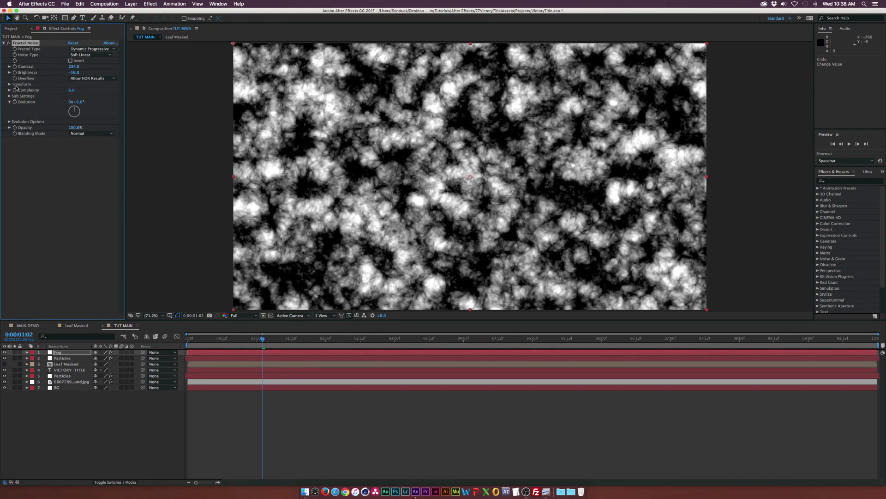
{"action": "left_click", "coordinate": [9, 83]}
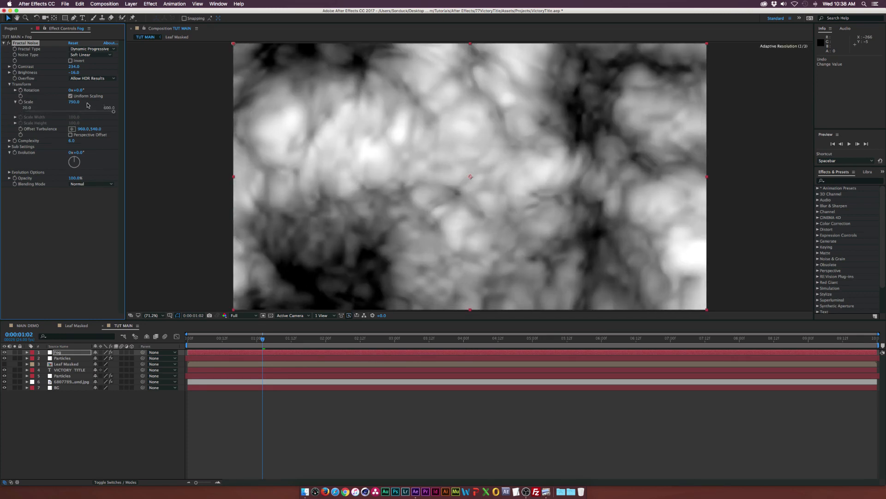
{"action": "left_click_drag", "start_coordinate": [74, 101], "coordinate": [96, 105]}
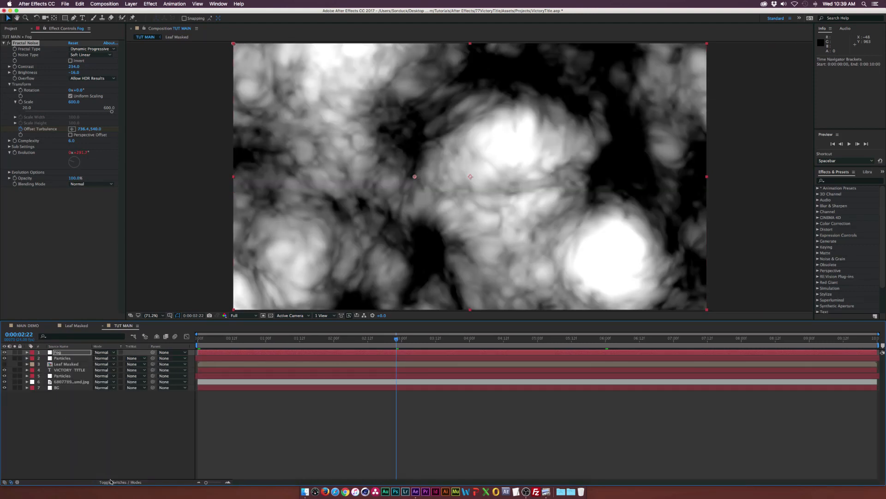
Set the Fog layer's blending mode to Add and its opacity to 20%.
{"action": "left_click", "coordinate": [91, 183]}
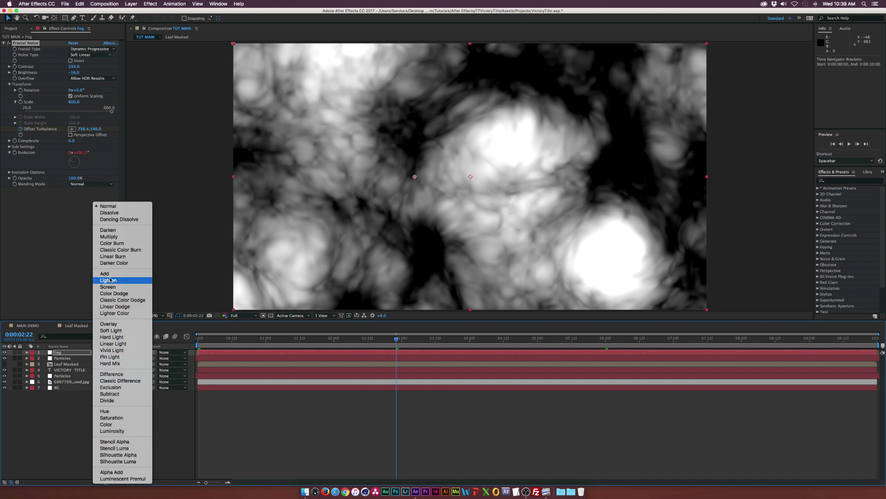
{"action": "left_click", "coordinate": [105, 273]}
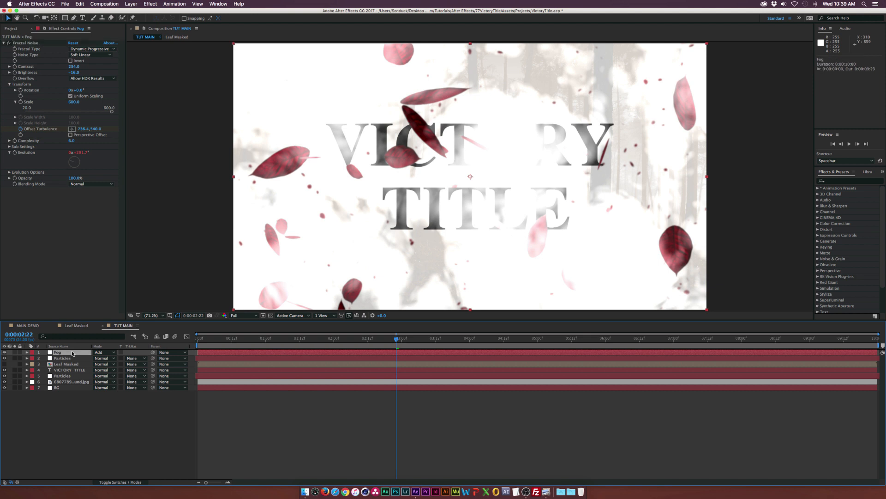
{"action": "left_click", "coordinate": [26, 352]}
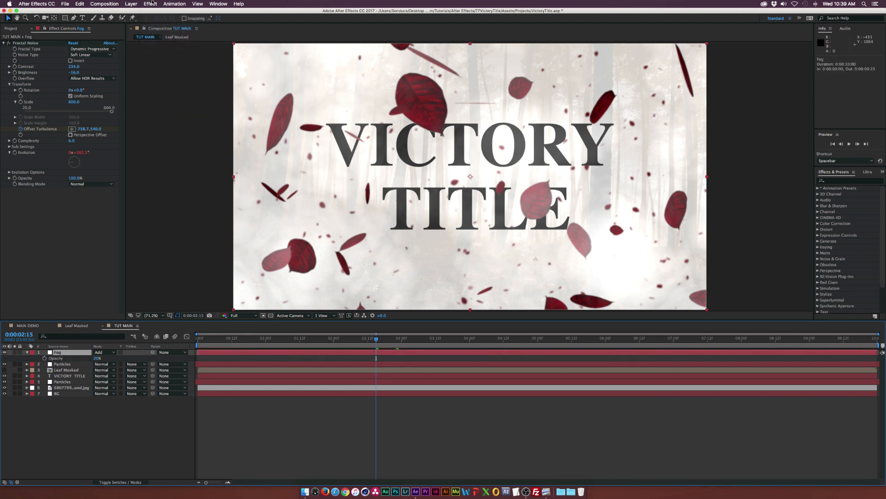
{"action": "left_click", "coordinate": [150, 4]}
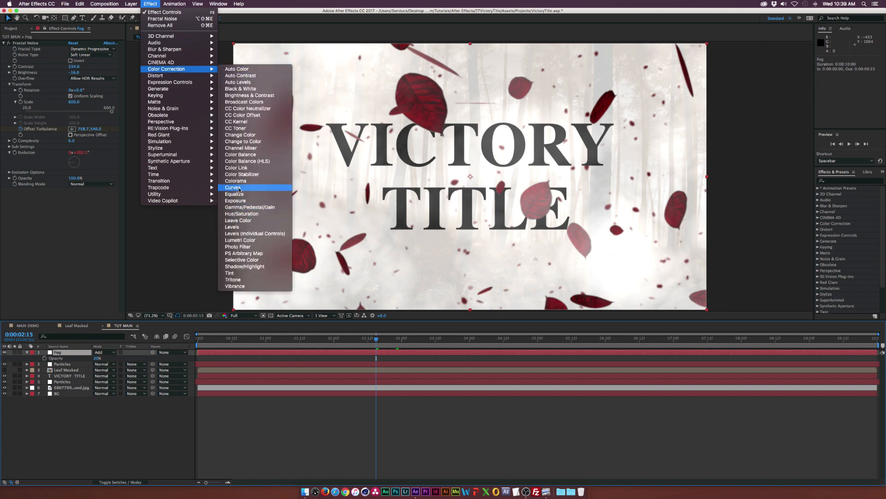
Apply Curves to the Fog layer and bend it into an S-shaped contrast curve.
{"action": "left_click", "coordinate": [233, 187]}
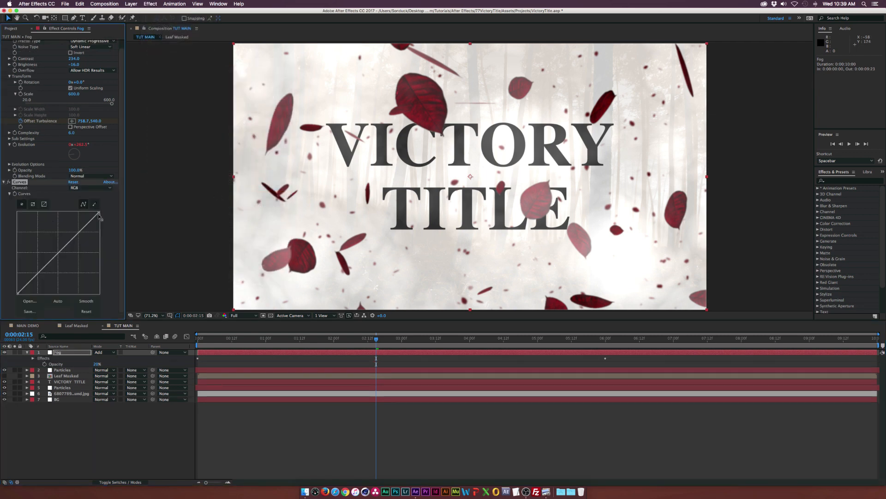
{"action": "left_click_drag", "start_coordinate": [98, 217], "coordinate": [99, 221]}
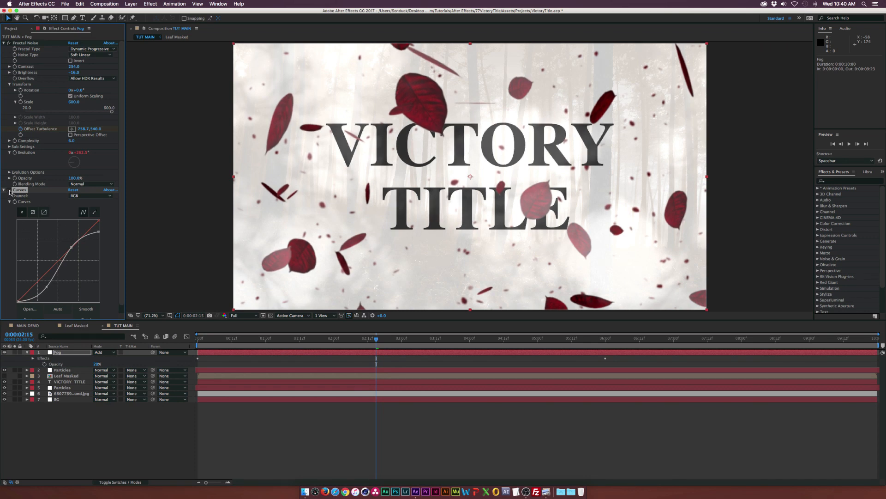
{"action": "left_click", "coordinate": [418, 338]}
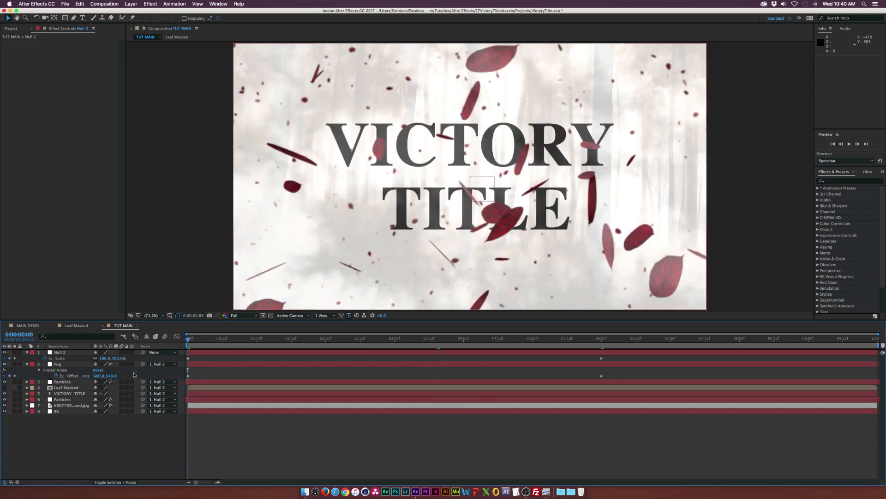
Parent all layers to Null 2 and keyframe its Scale for a slow push-in.
{"action": "left_click", "coordinate": [71, 393]}
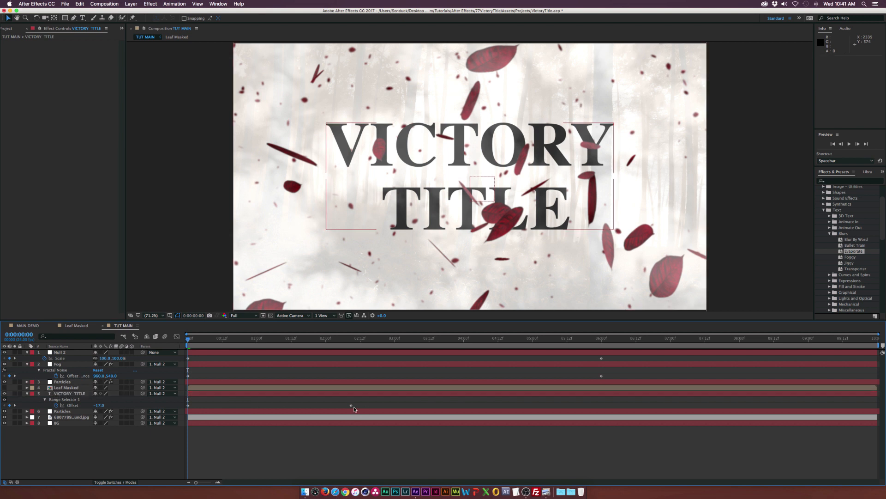
Apply a Blurs text preset to VICTORY TITLE and preview the title mid-animation.
{"action": "right_click", "coordinate": [350, 405]}
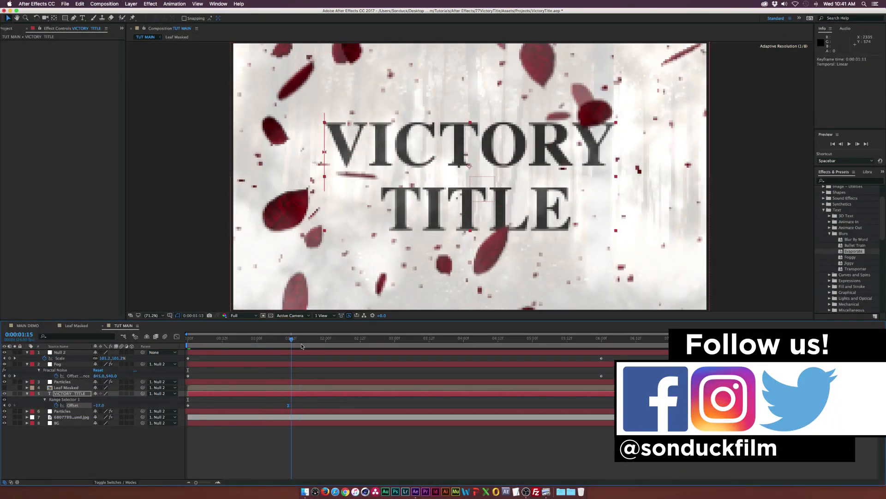
{"action": "left_click", "coordinate": [357, 338]}
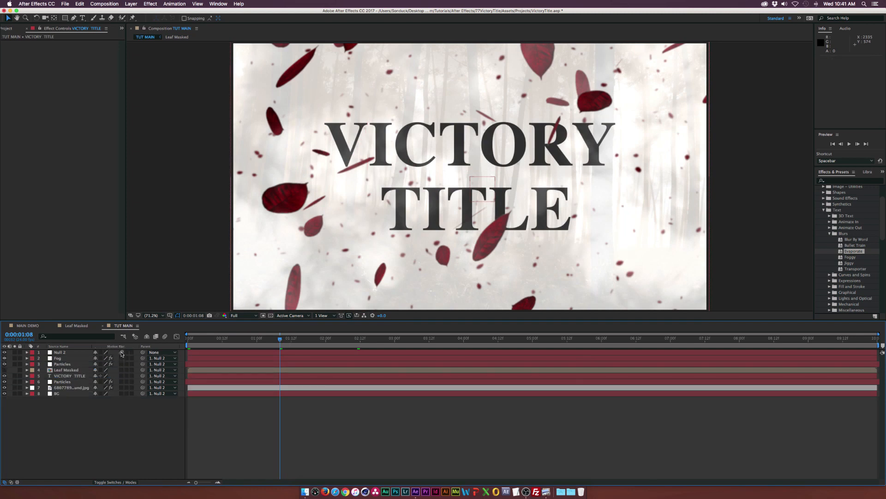
Select the Particles layer to show its CC Particle World and Gaussian Blur settings.
{"action": "left_click", "coordinate": [165, 337]}
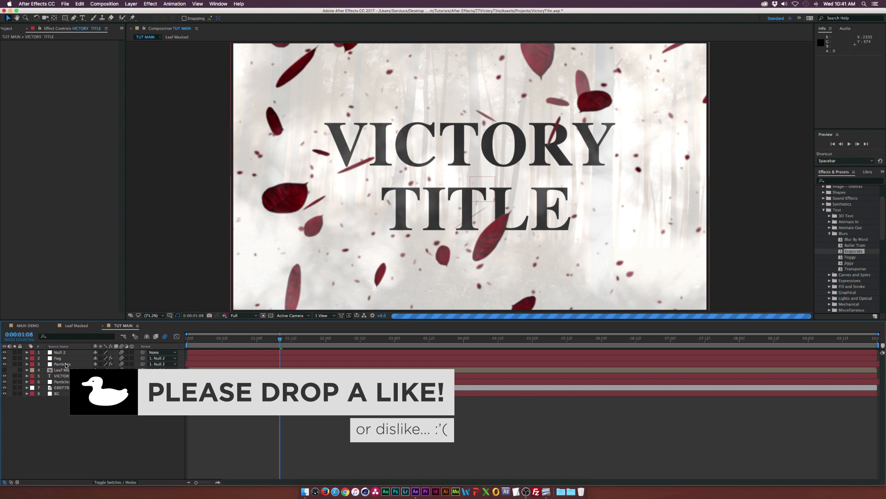
{"action": "left_click", "coordinate": [60, 363]}
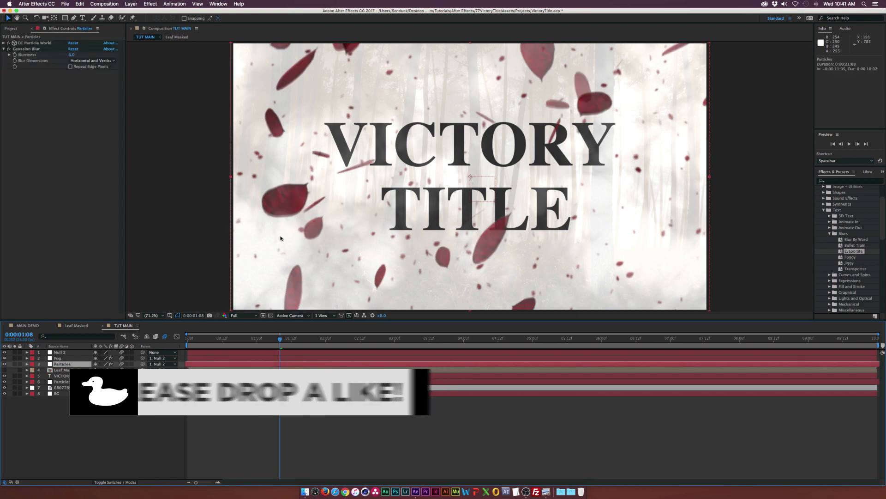